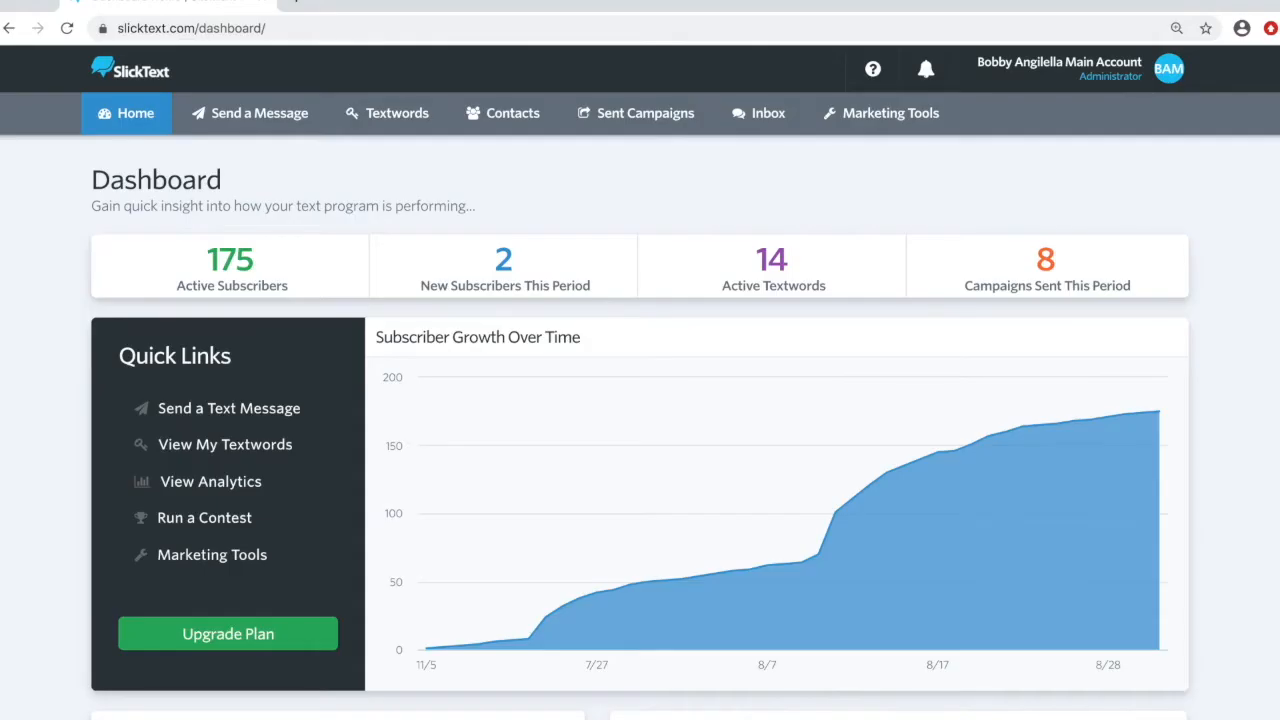
# - Start a message campaign named 'test' targeting the bb grill (1 Subscriber) list
pyautogui.click(259, 112)
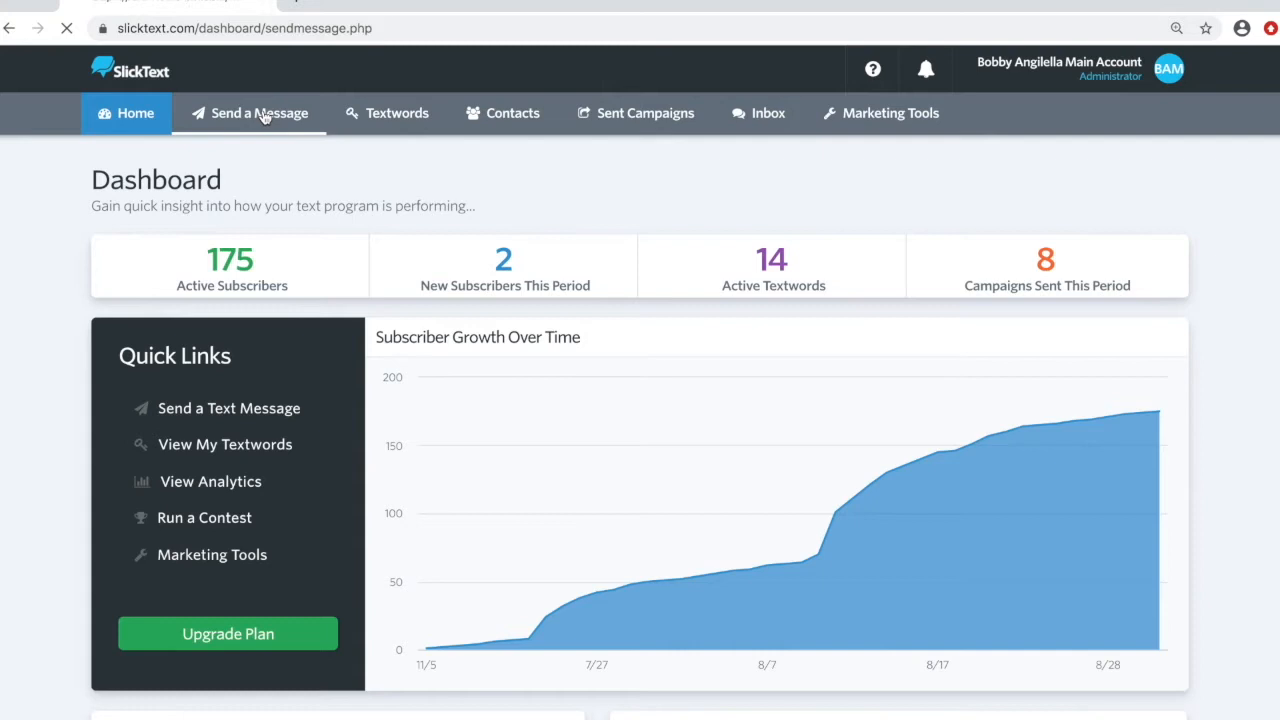
pyautogui.click(259, 112)
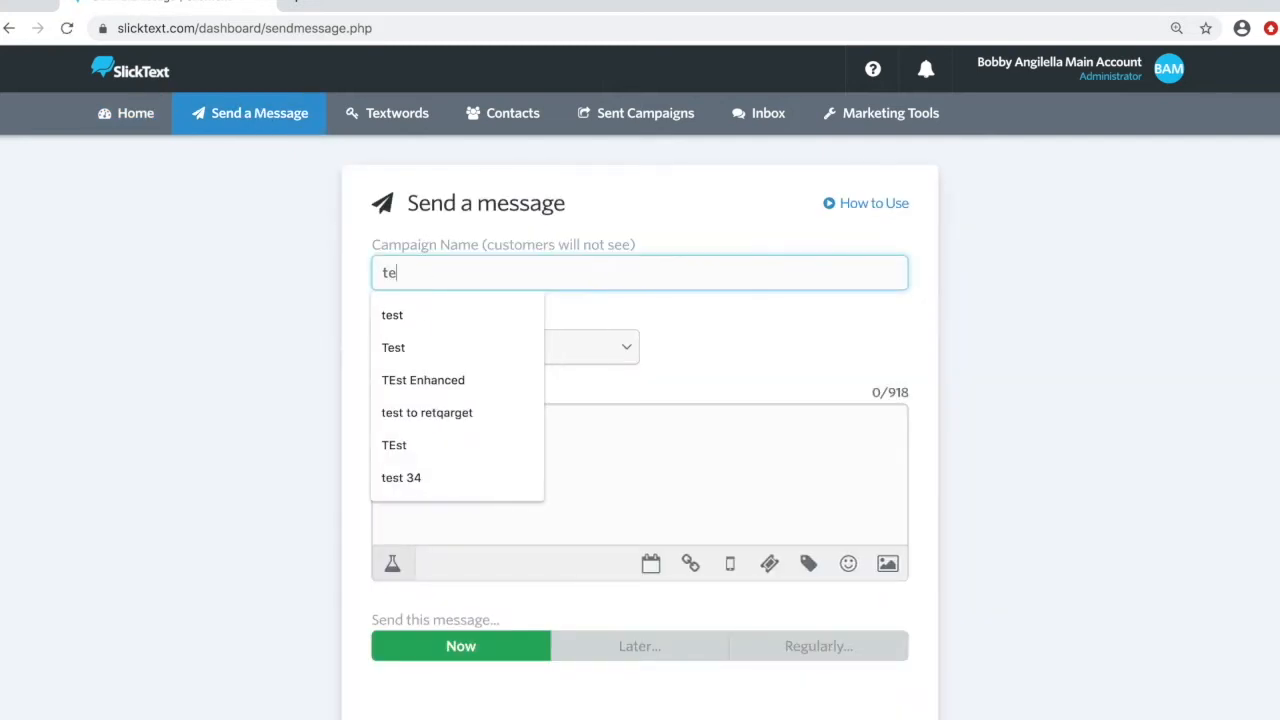
pyautogui.click(505, 346)
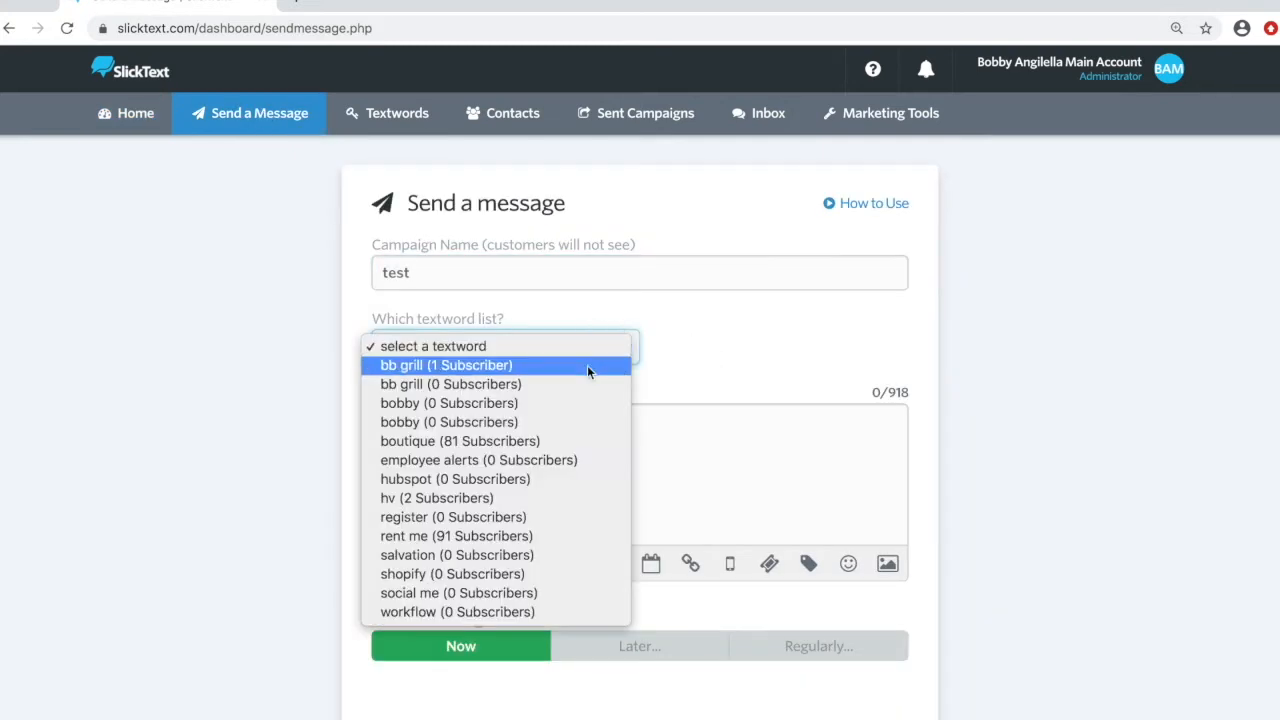
pyautogui.click(446, 364)
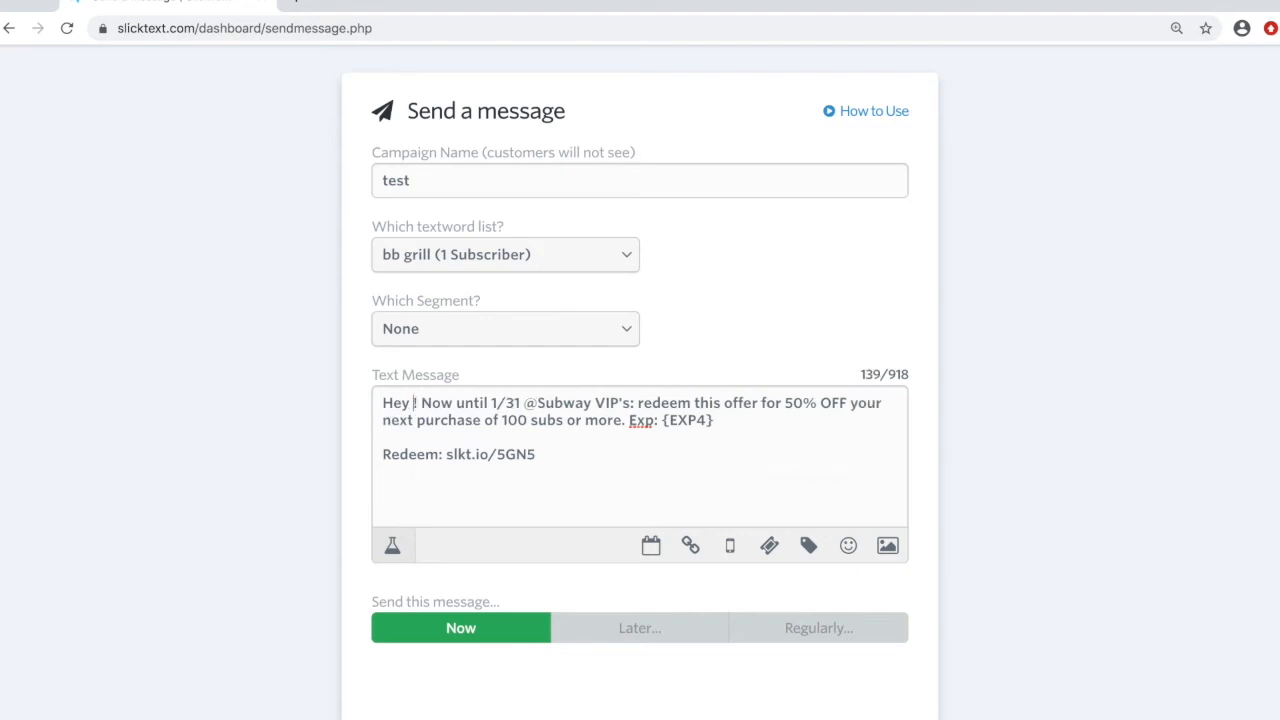
# - Insert the First Name merge tag so the greeting reads Hey {{first_name}}! and resume editing
pyautogui.click(809, 545)
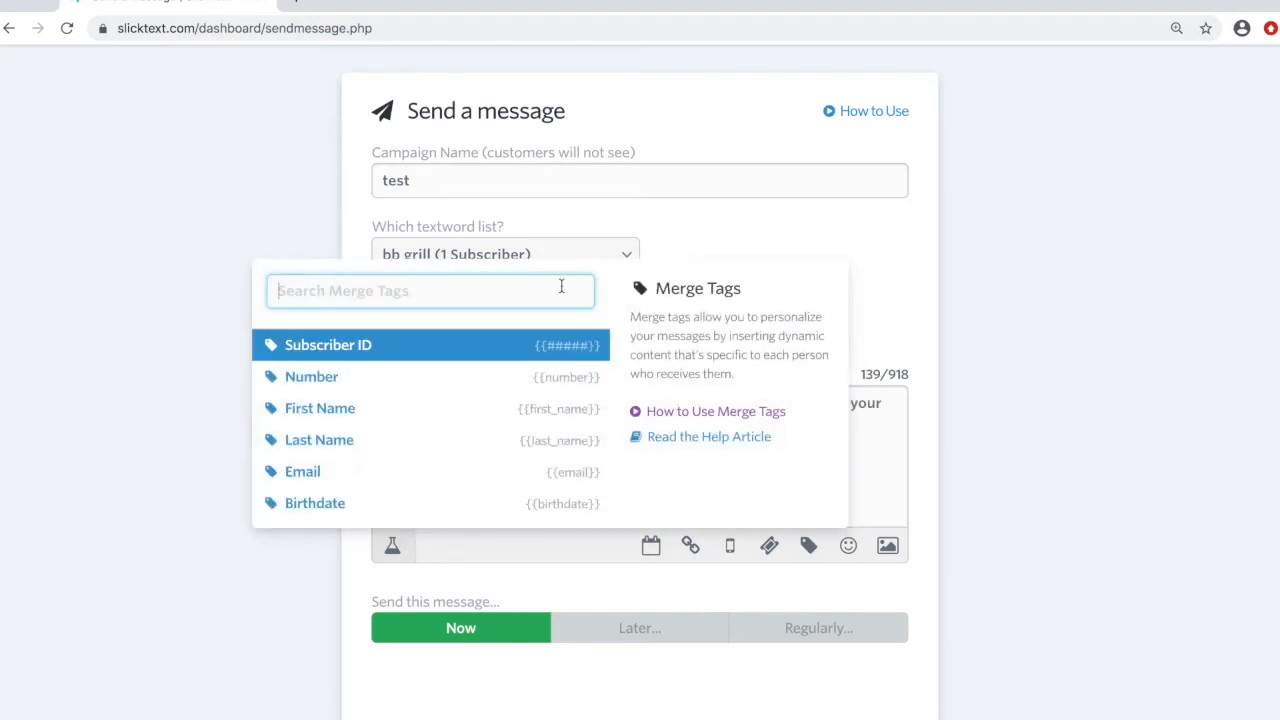
pyautogui.write('first')
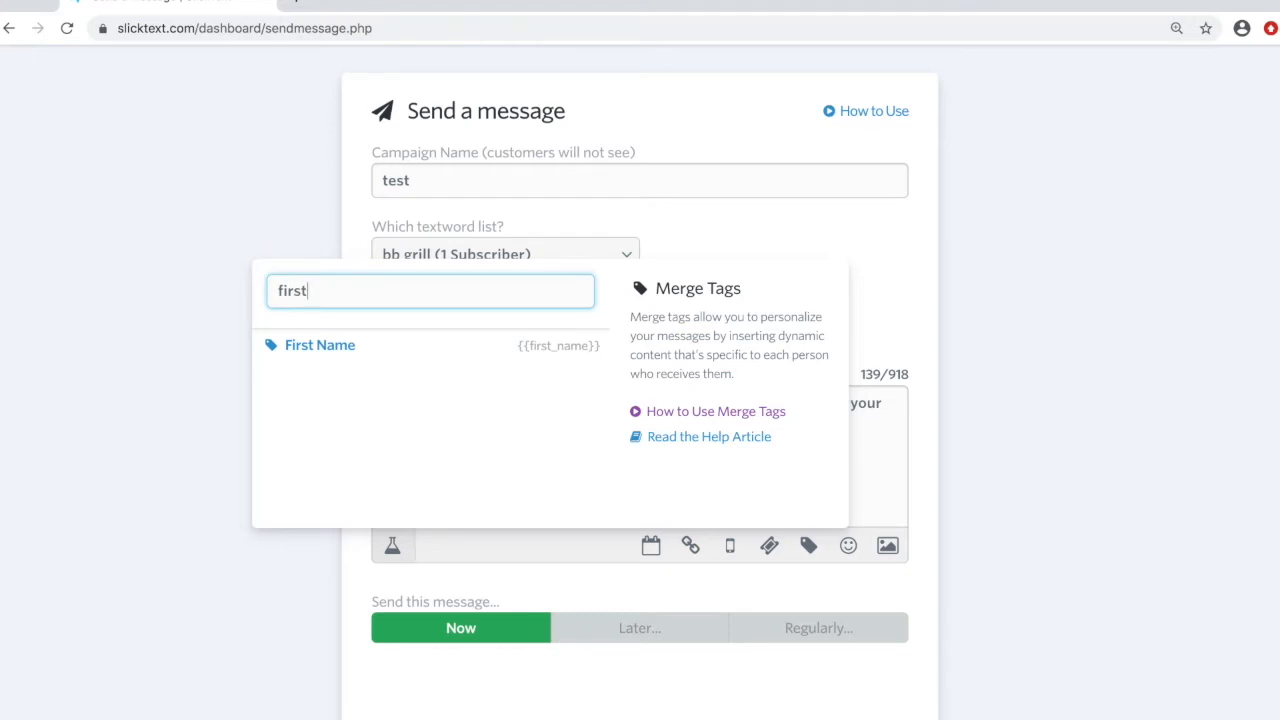
pyautogui.click(320, 345)
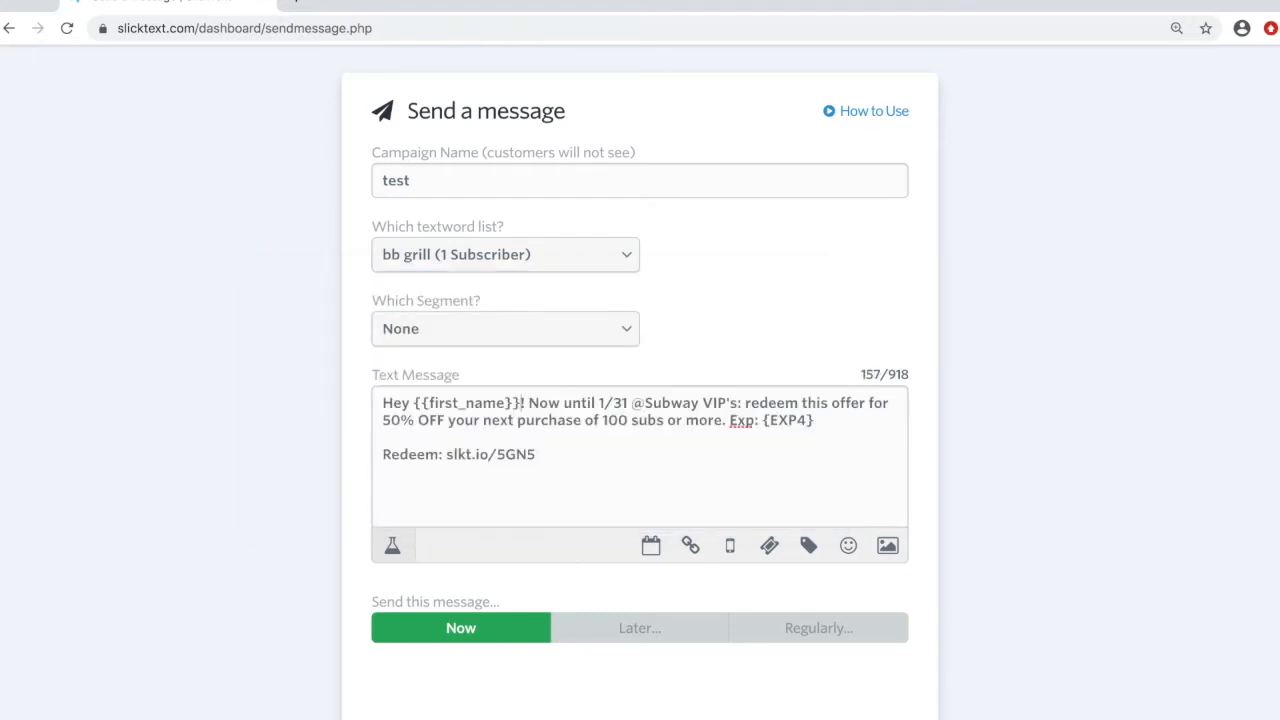
pyautogui.doubleClick(466, 402)
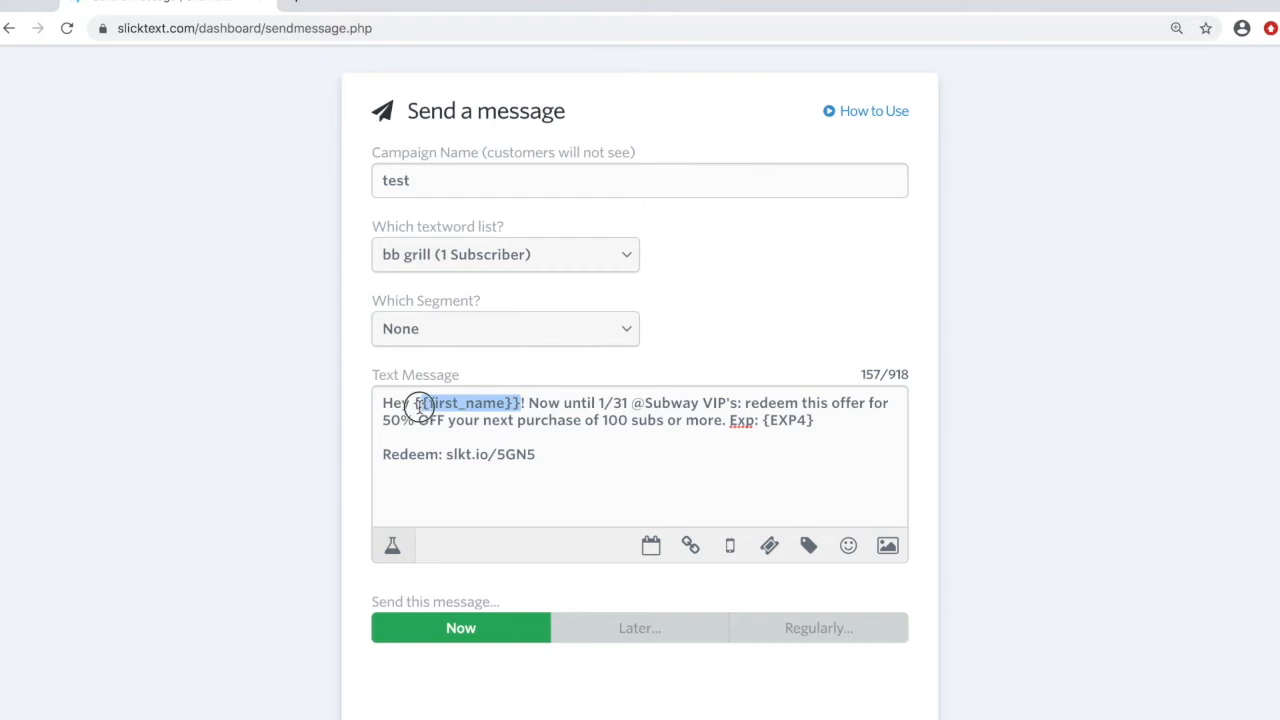
pyautogui.click(417, 406)
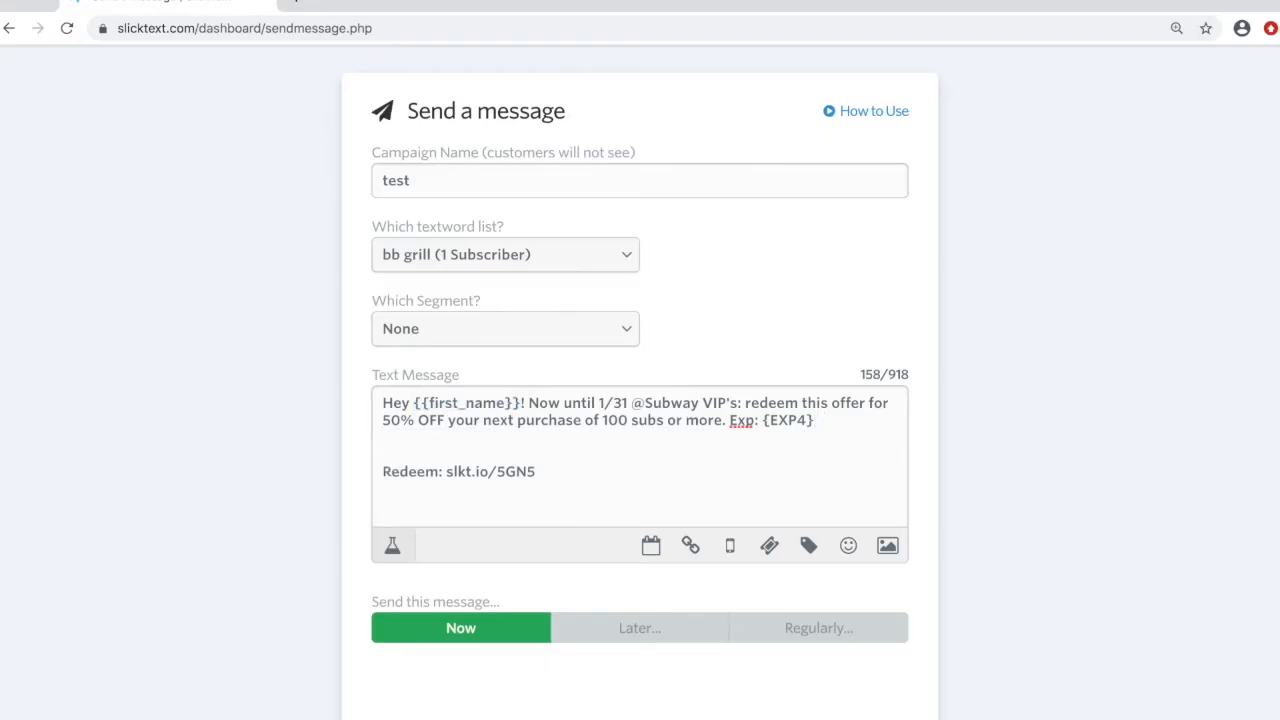
# - Add Job Description, Number and City merge tags ({{var1}}{{number}}{{city}}) on the blank line
pyautogui.click(808, 545)
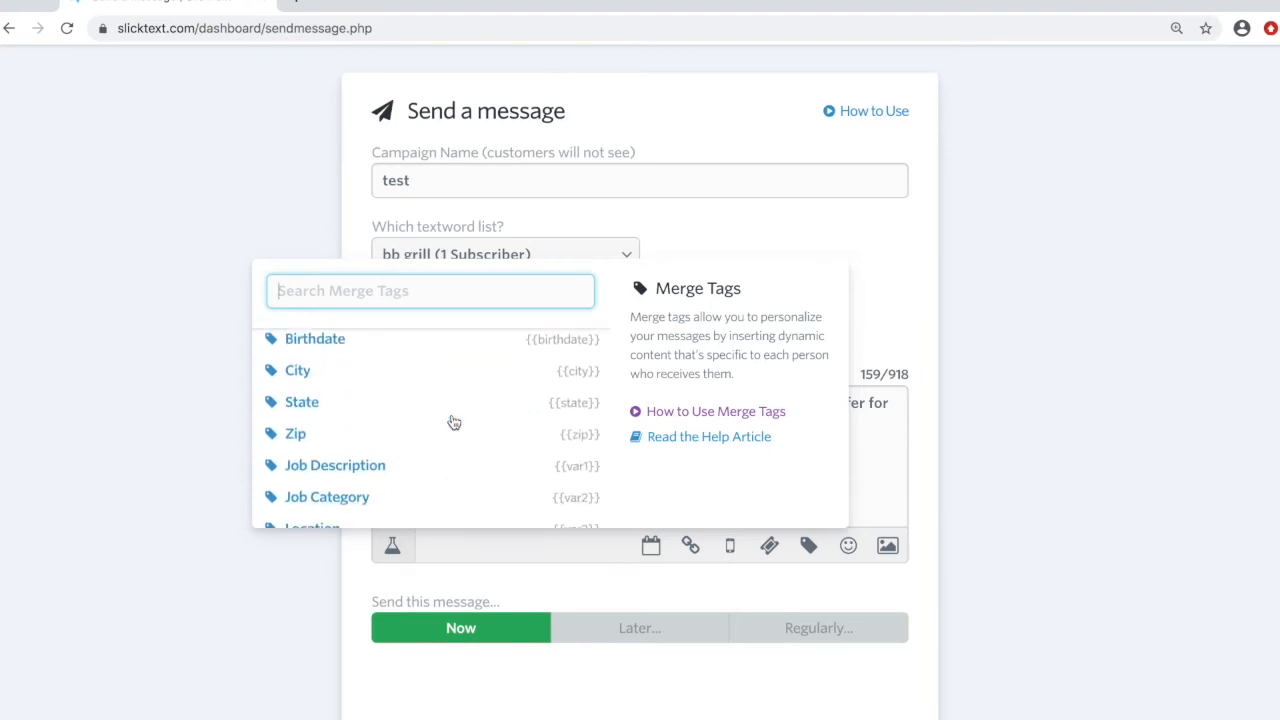
pyautogui.scroll(-3)
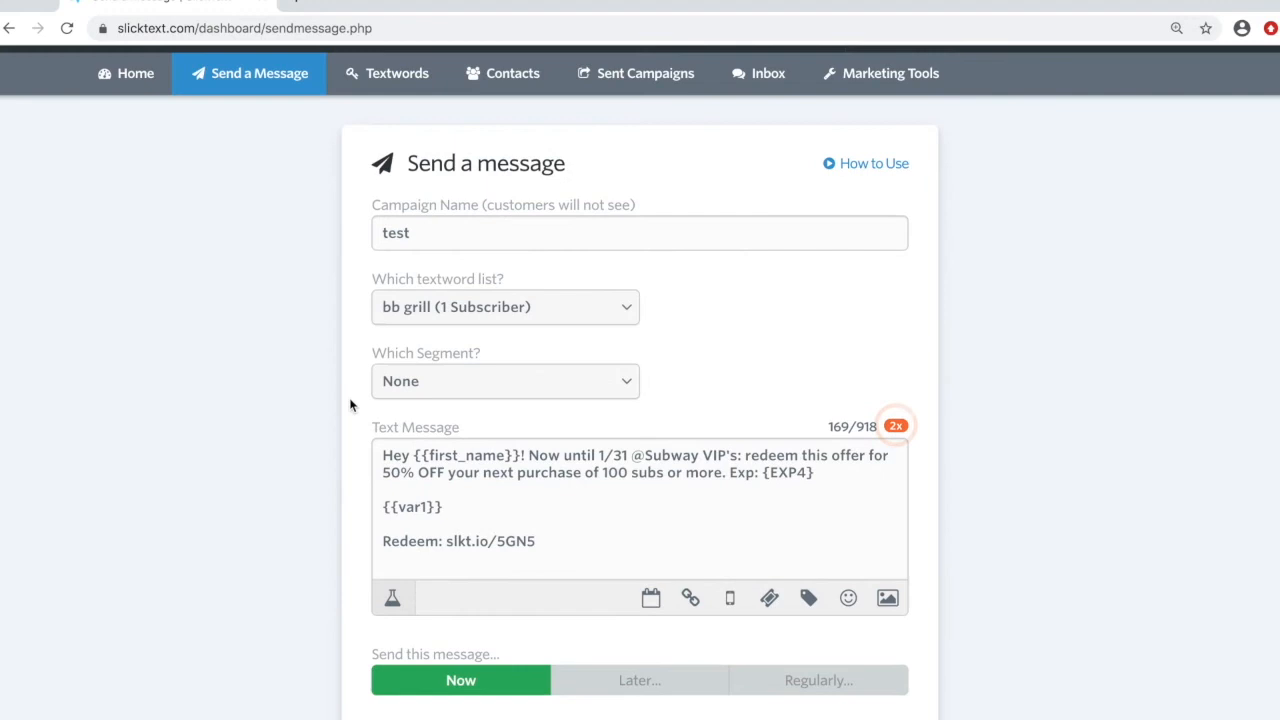
pyautogui.doubleClick(411, 506)
pyautogui.write('{{number')
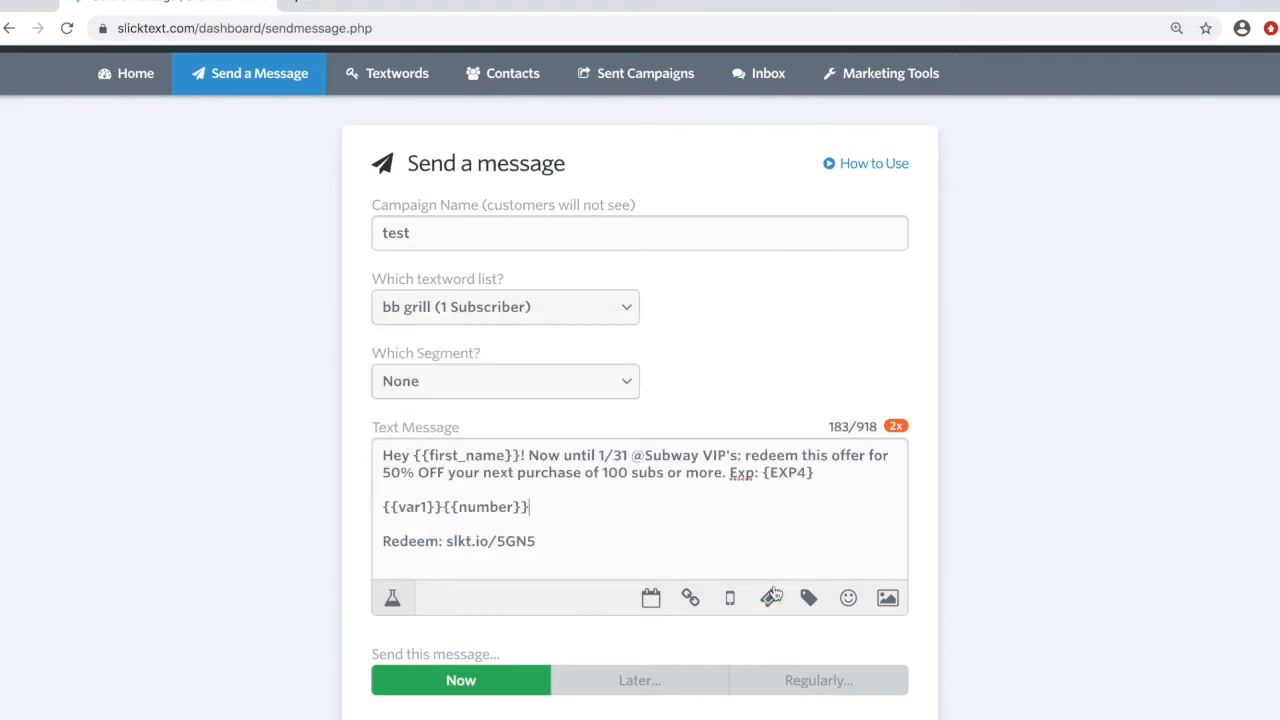
pyautogui.click(809, 598)
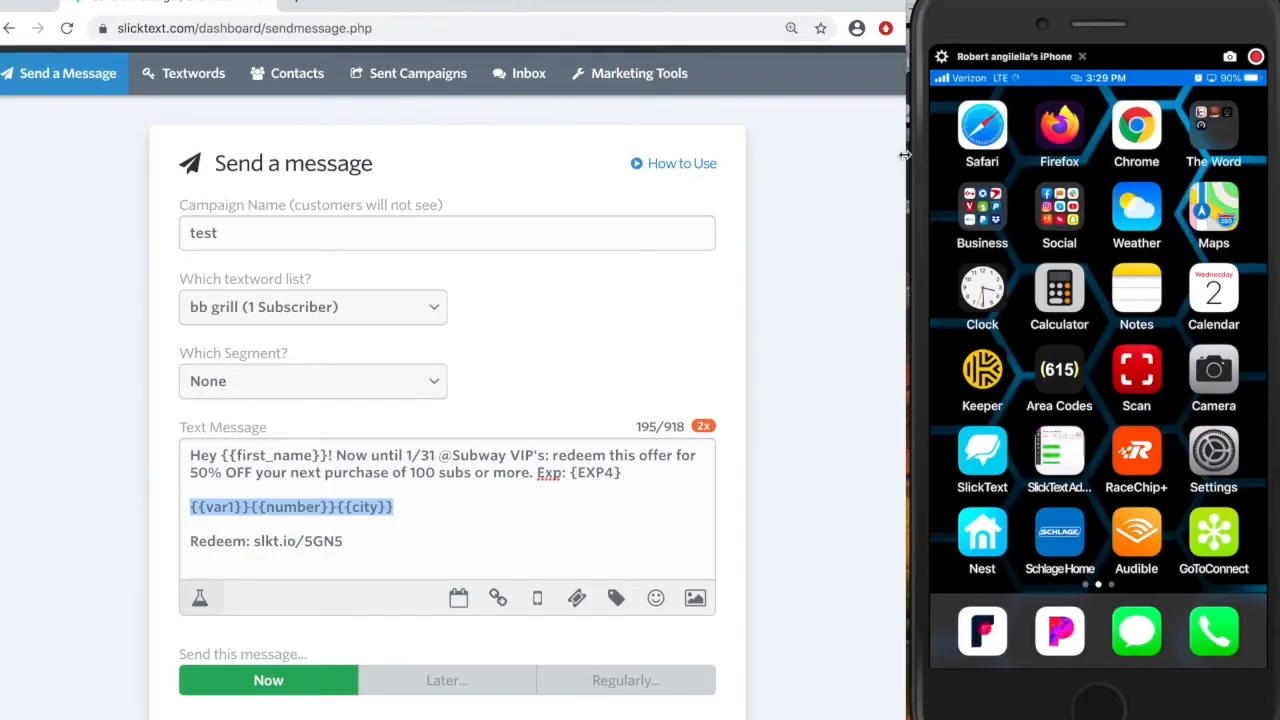
# - Send the personalised message to the bb grill list via Send Message
pyautogui.scroll(-3)
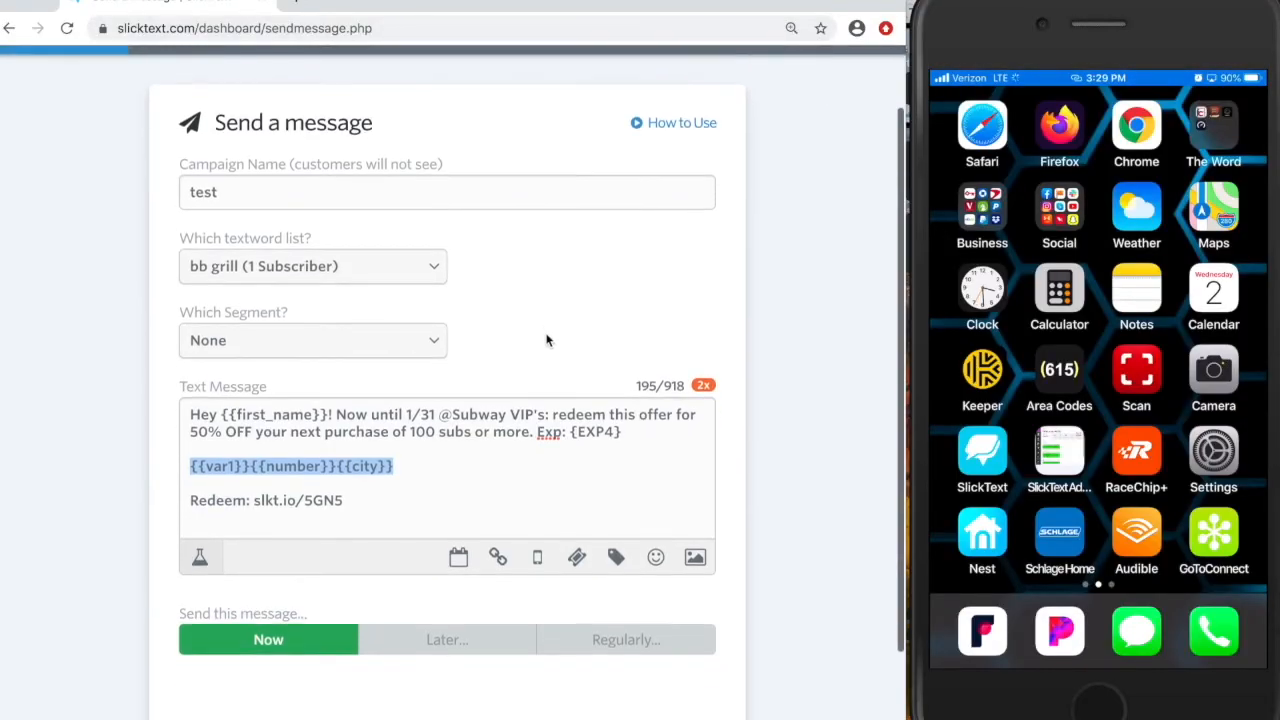
pyautogui.scroll(-3)
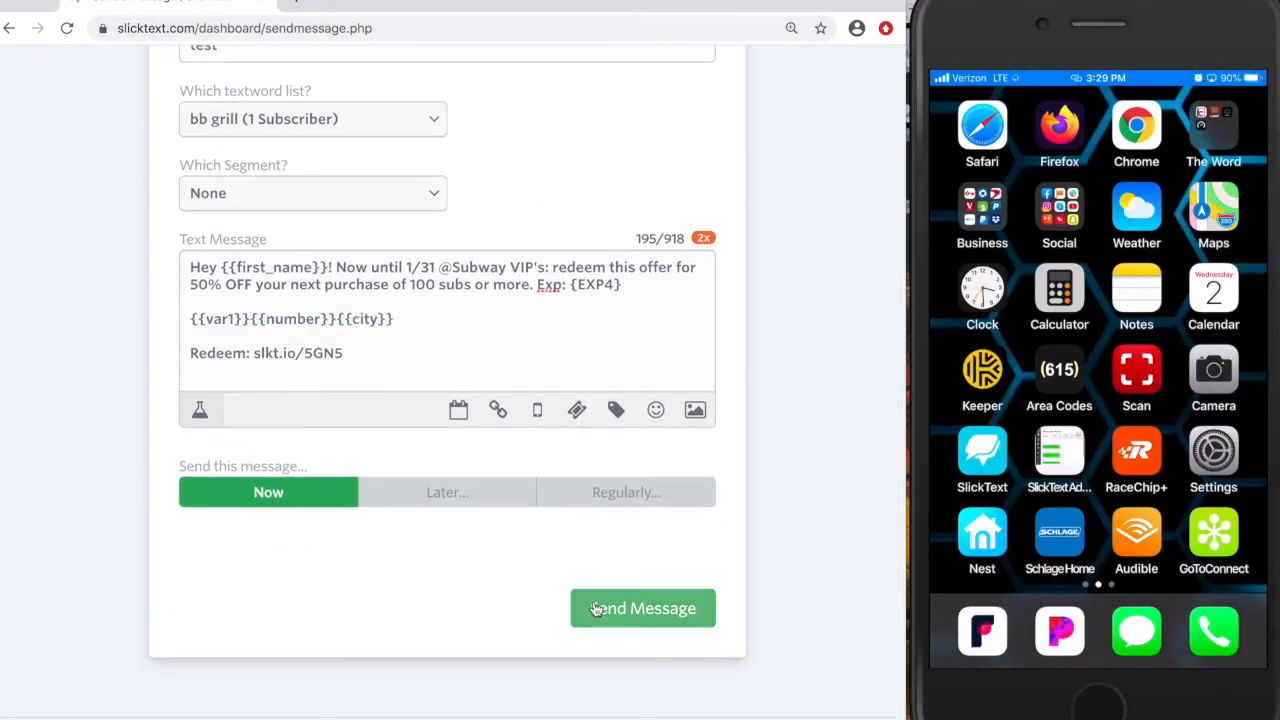
pyautogui.click(642, 608)
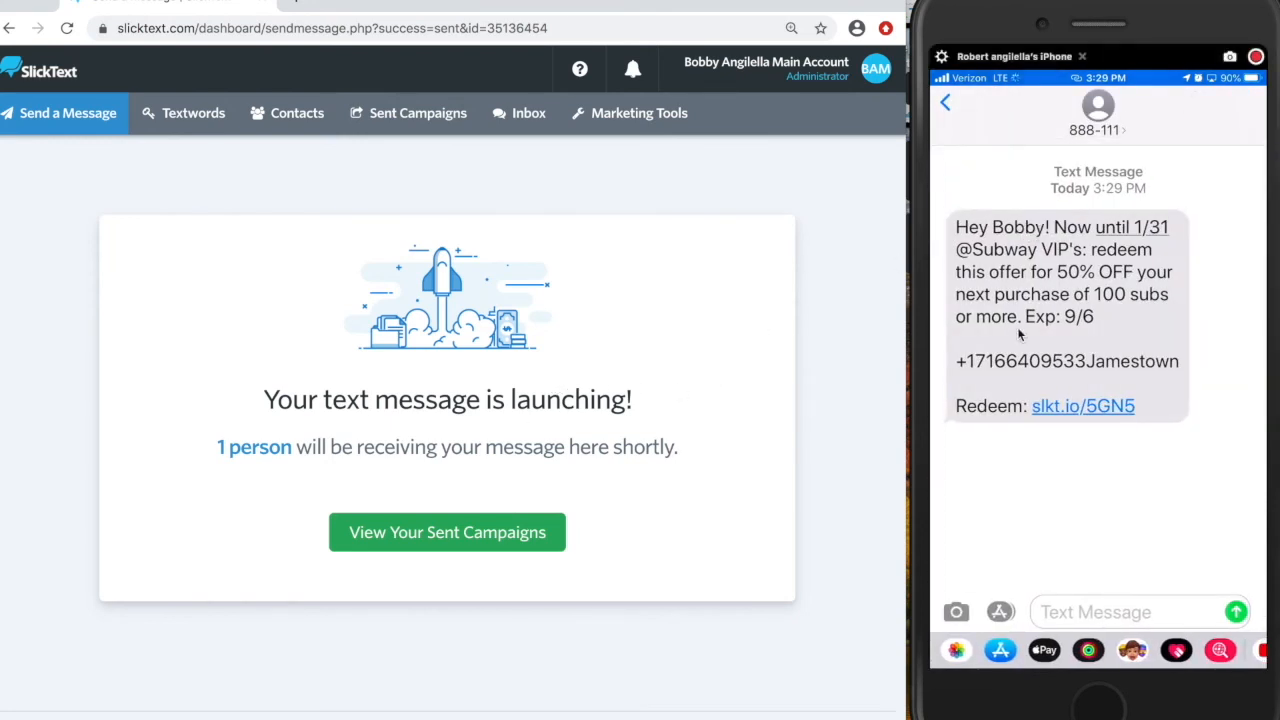
pyautogui.moveTo(1092, 362)
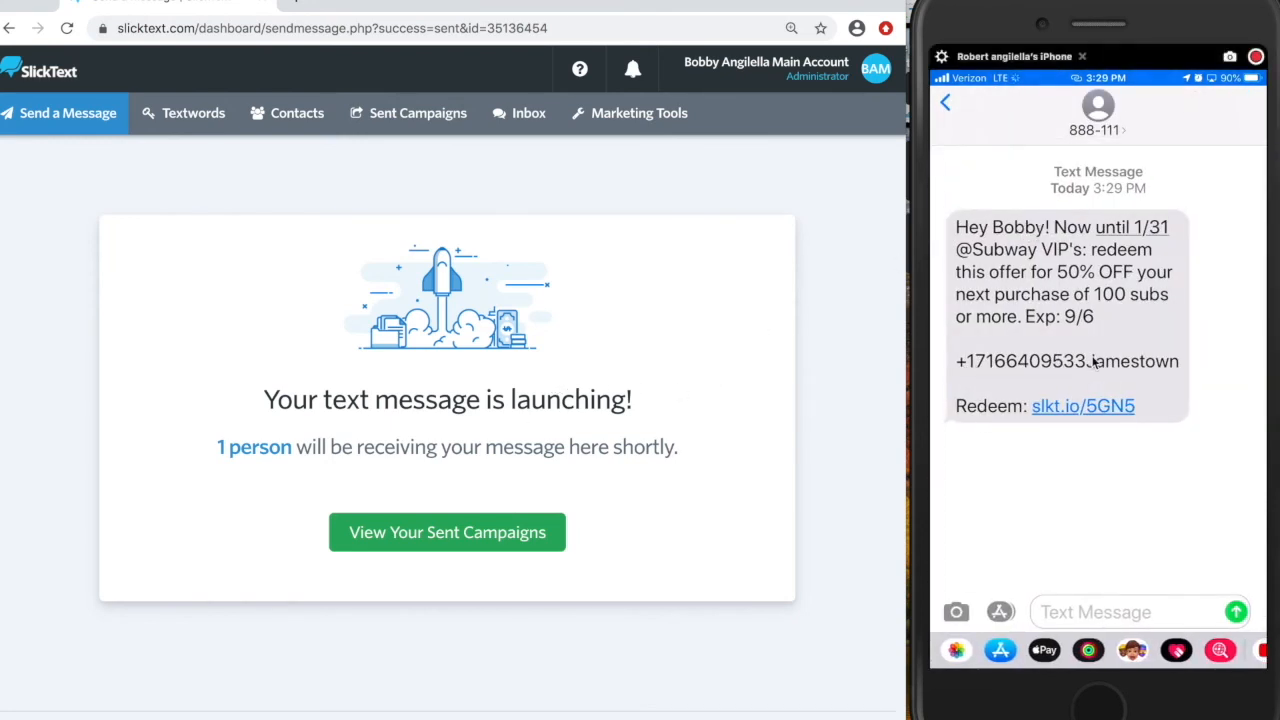
pyautogui.moveTo(1193, 367)
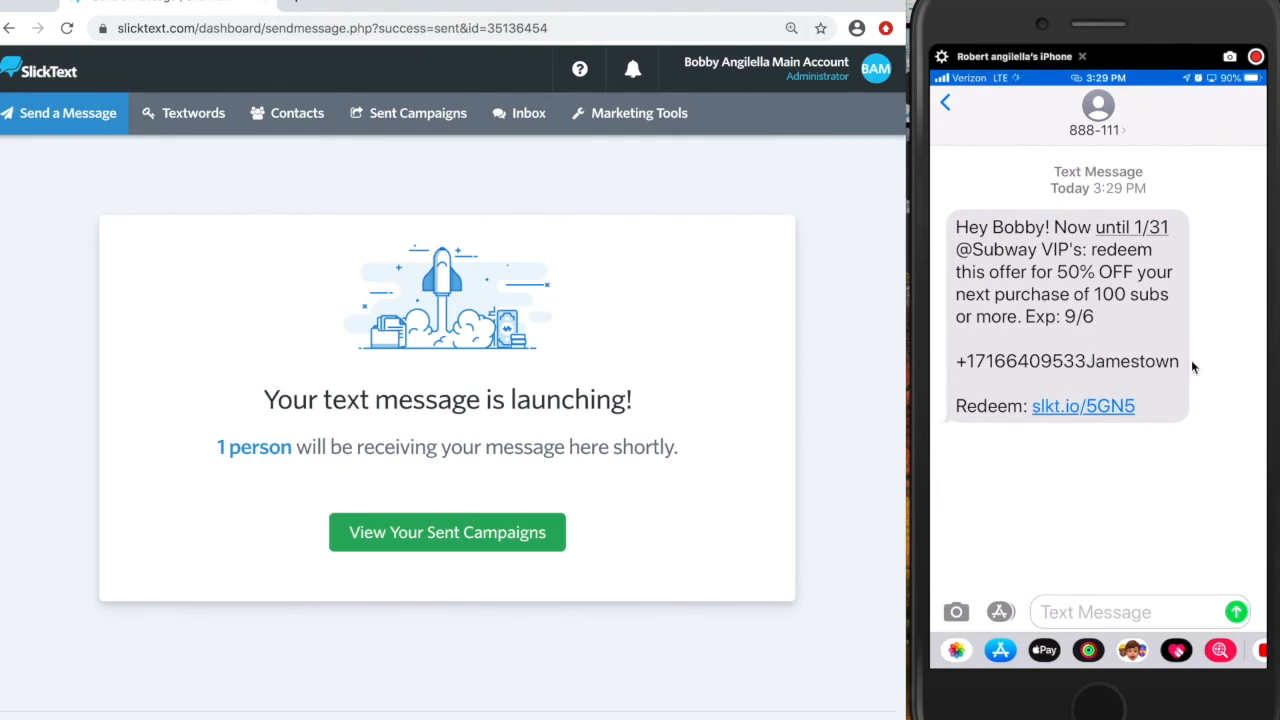
pyautogui.moveTo(1185, 368)
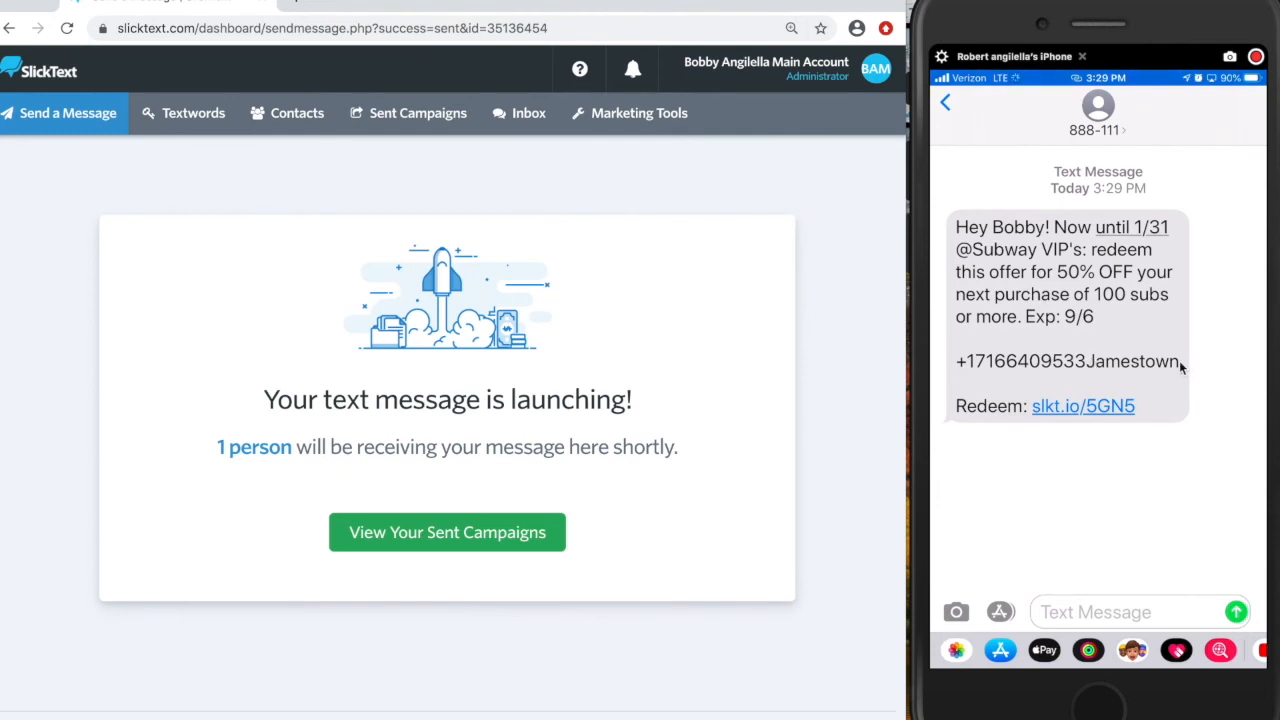